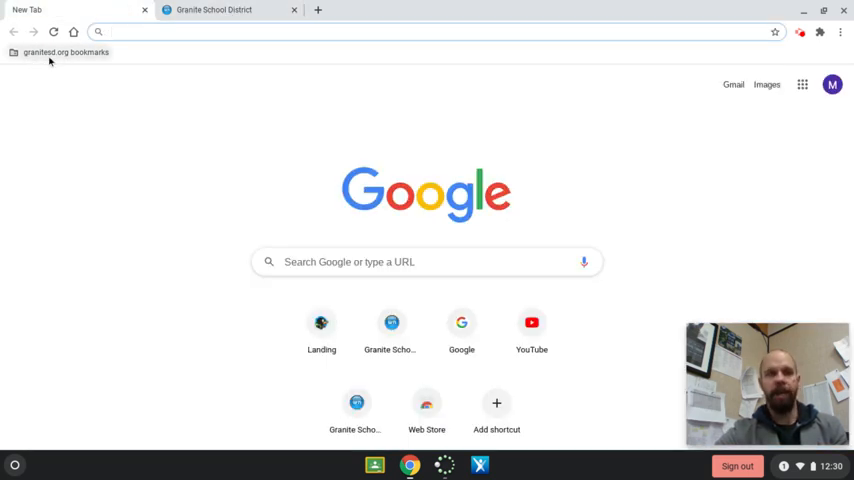
# Open the Granite School District portal login page from the bookmarks with credentials filled in
pyautogui.click(66, 52)
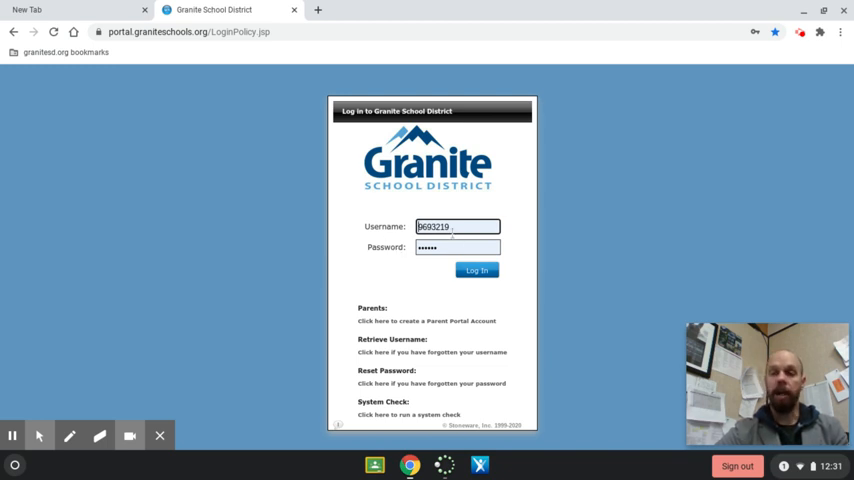
pyautogui.moveTo(372, 231)
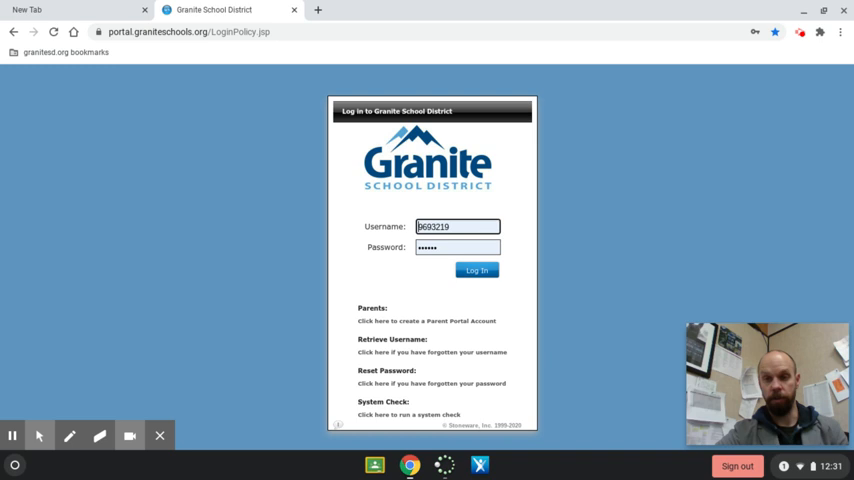
# Log in to the portal and wait for the home page of app tiles
pyautogui.click(476, 271)
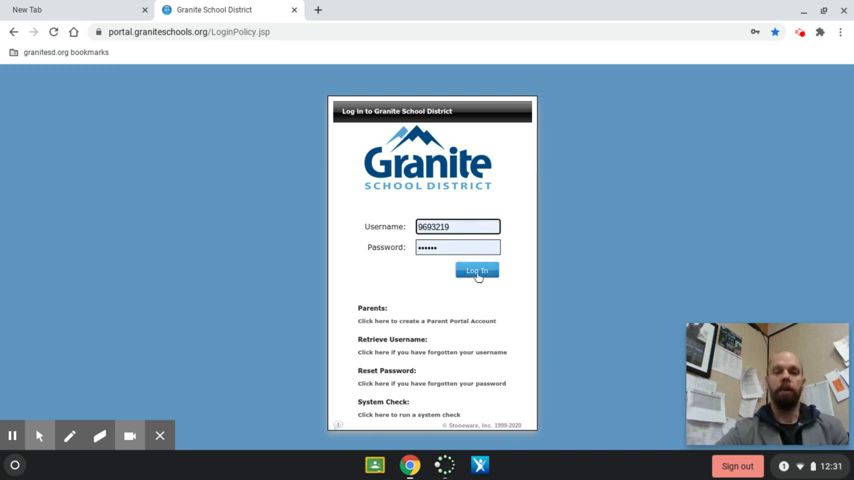
pyautogui.click(475, 271)
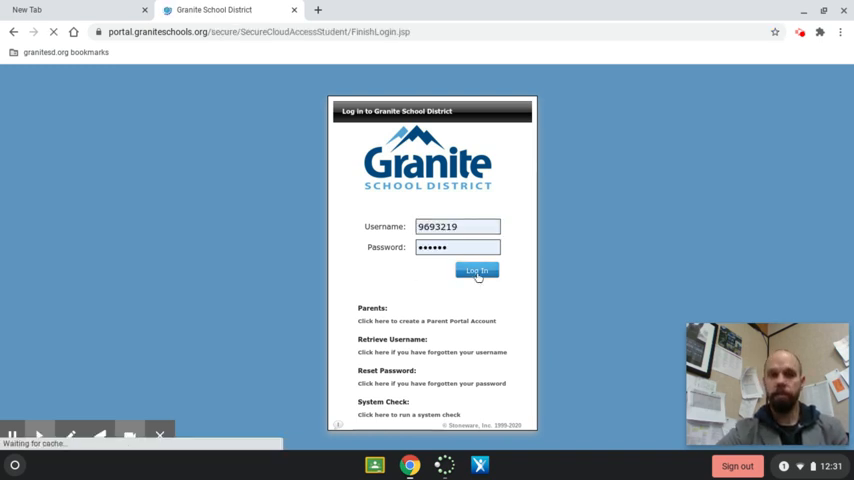
pyautogui.click(476, 271)
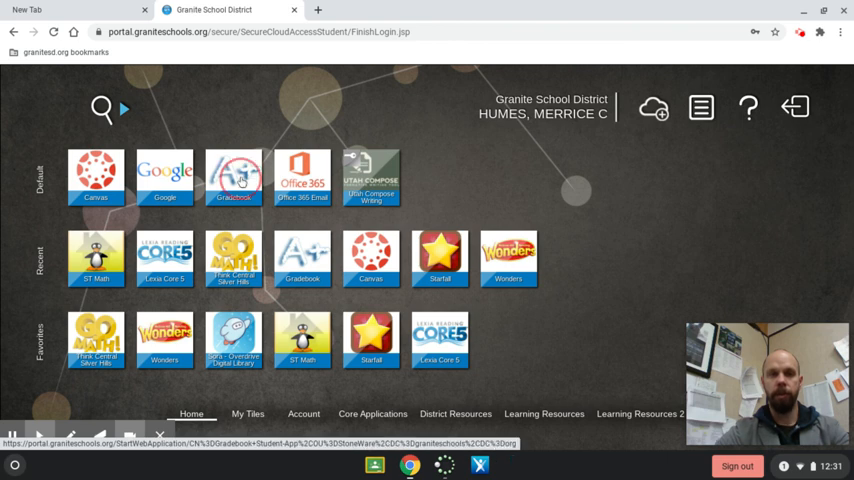
# Open the Gradebook tile to show the weekly Student Schedule in a new tab
pyautogui.click(232, 175)
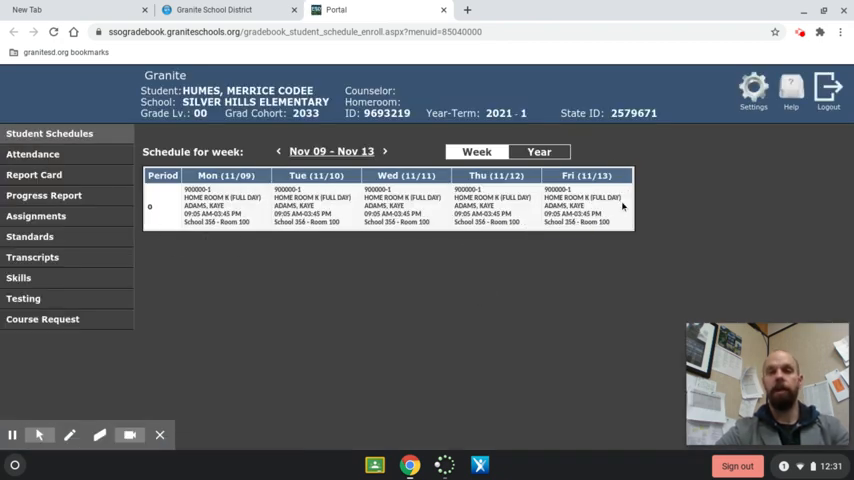
pyautogui.moveTo(548, 264)
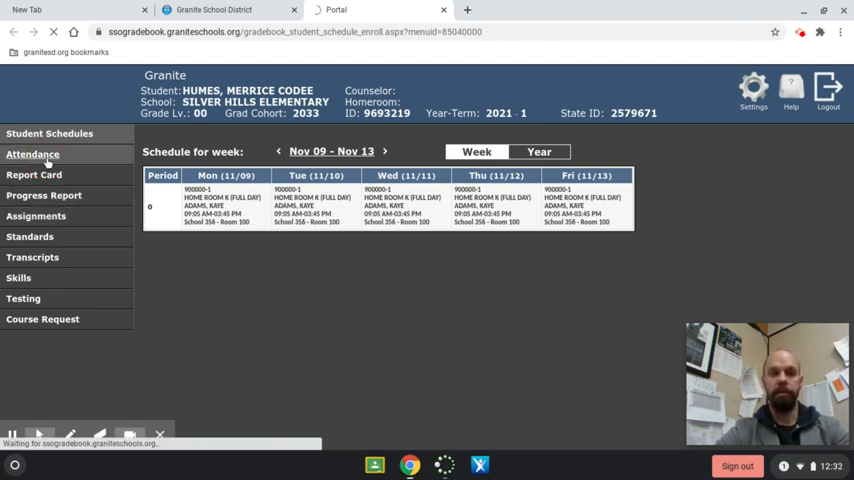
# View the attendance record, then the report card with GPA and semester courses
pyautogui.click(32, 154)
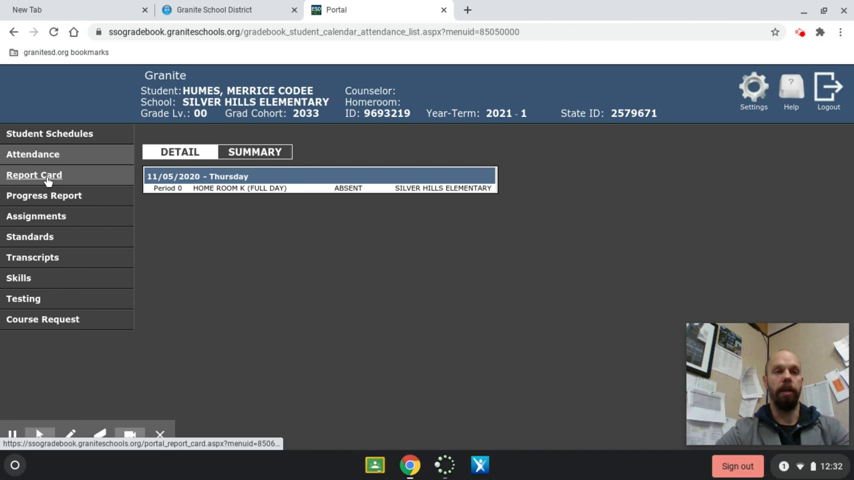
pyautogui.click(34, 174)
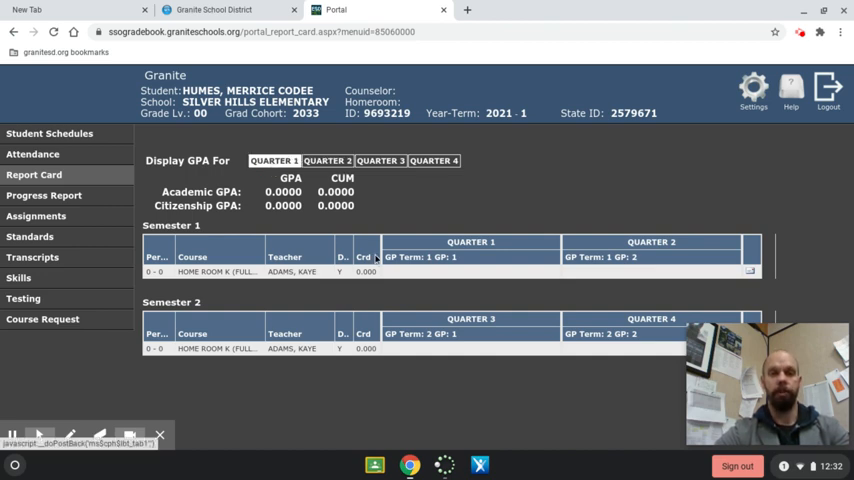
pyautogui.click(44, 195)
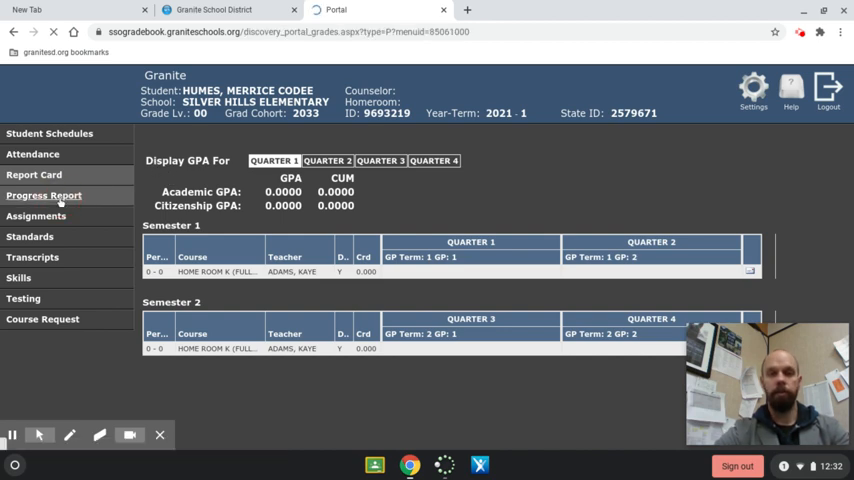
# View the empty progress report and the homeroom assignments list, then start loading Standards
pyautogui.click(30, 236)
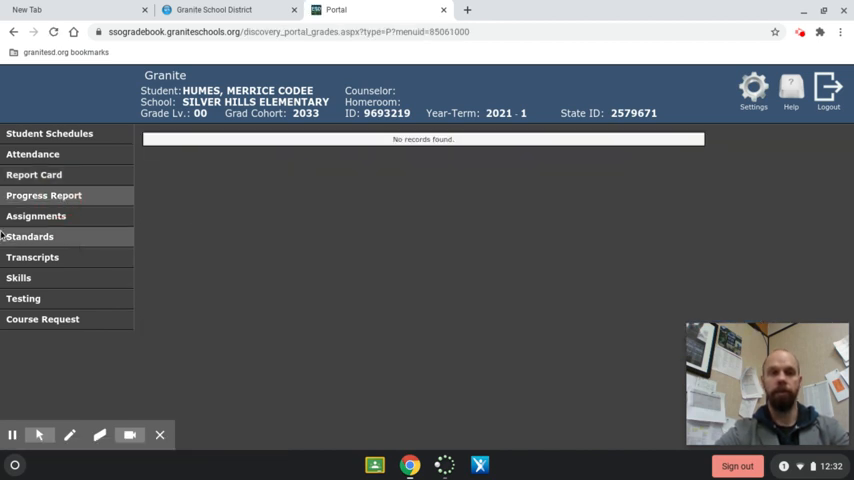
pyautogui.click(36, 216)
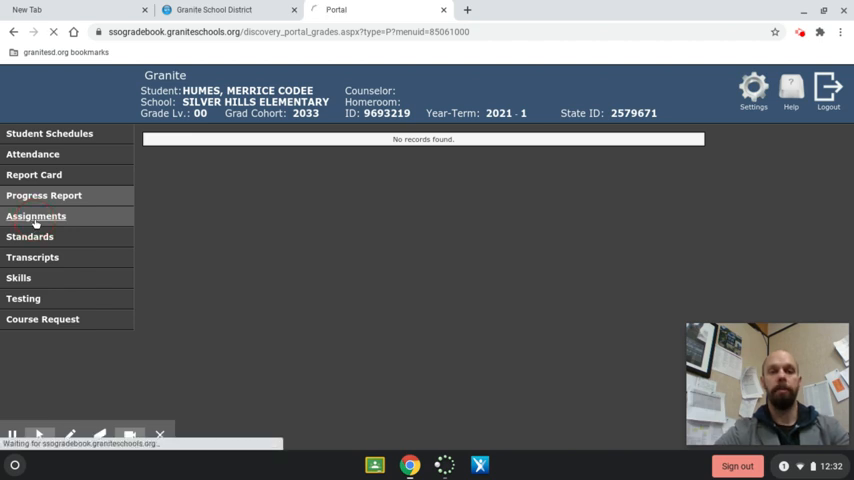
pyautogui.click(36, 216)
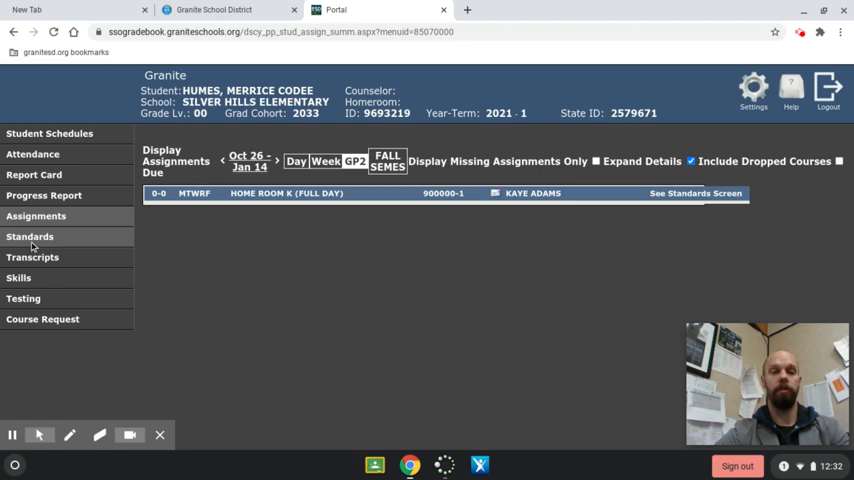
pyautogui.click(29, 236)
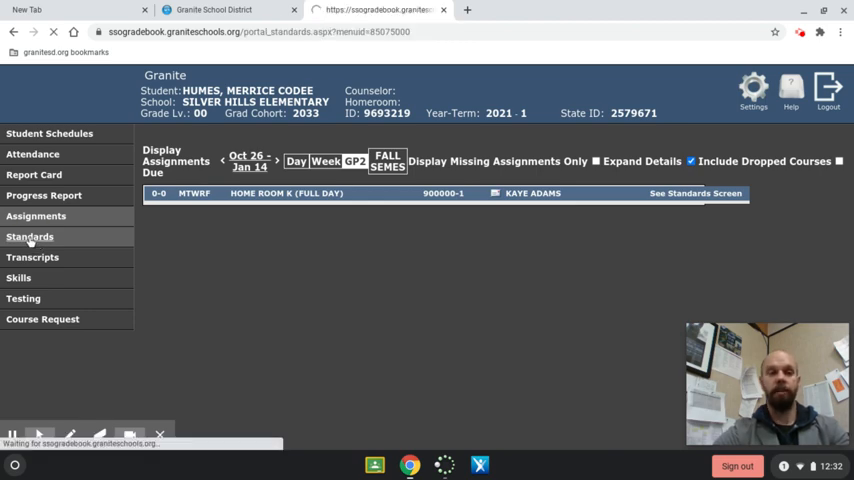
# Review homeroom standards assessments, then view the empty Testing records page
pyautogui.click(29, 237)
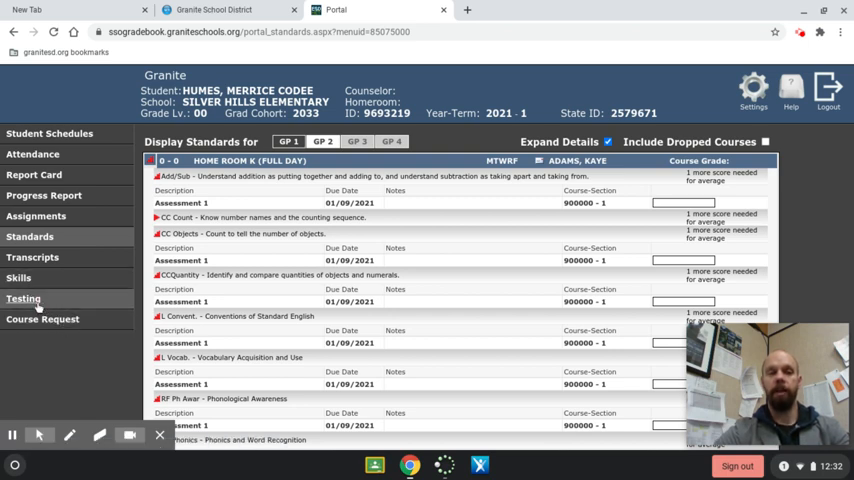
pyautogui.click(23, 298)
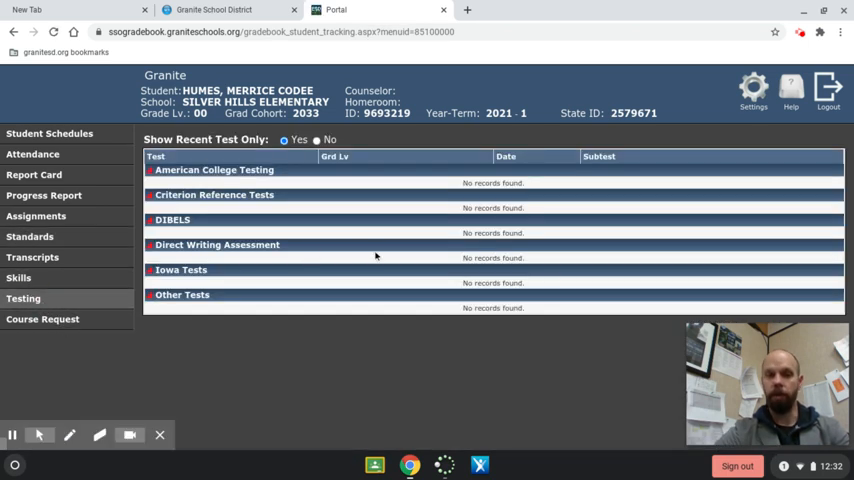